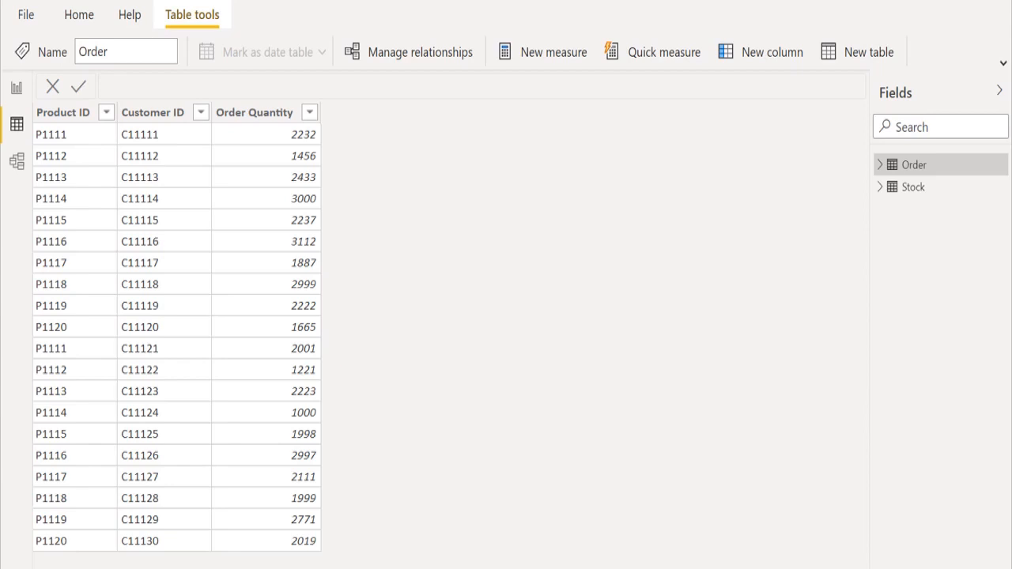
Step: Show the Stock table's Product ID and Stock Quantity data instead of the Order table
left_click(914, 187)
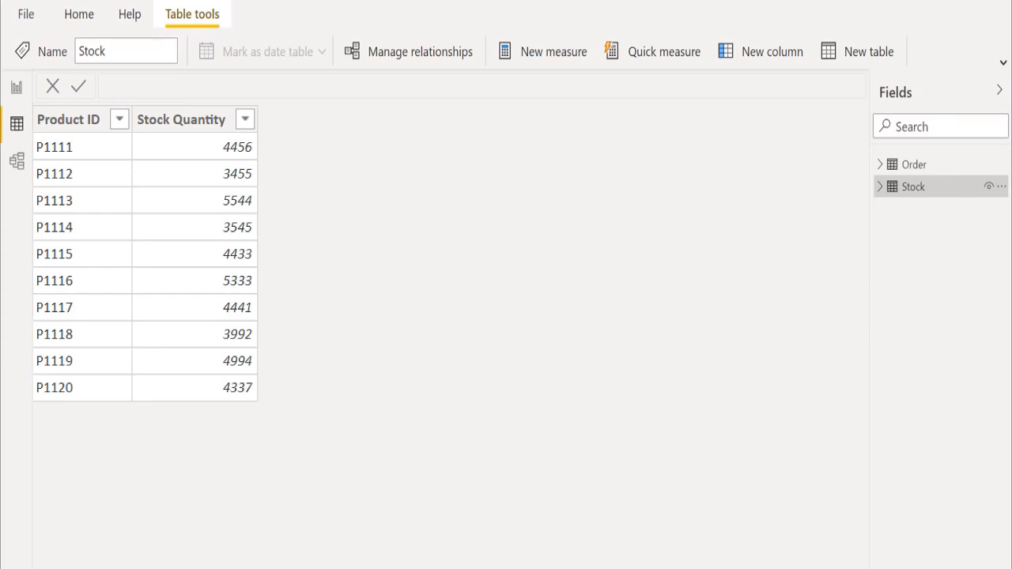
Step: Create a Total Orders measure as SUM('Order'[Order Quantity])
left_click(540, 51)
type("Total Orders =")
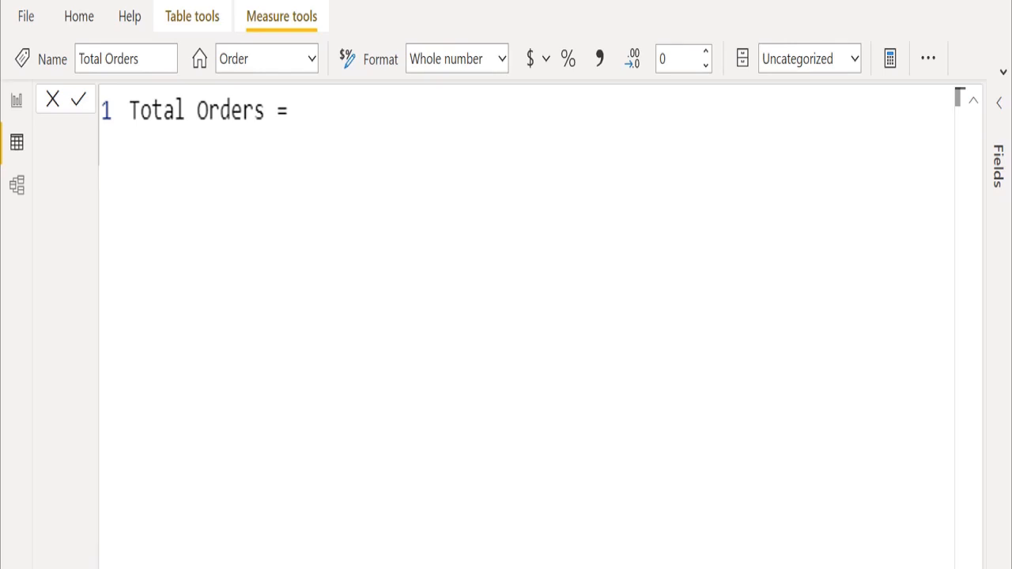
type("SUM('Order'[Order Quantity])")
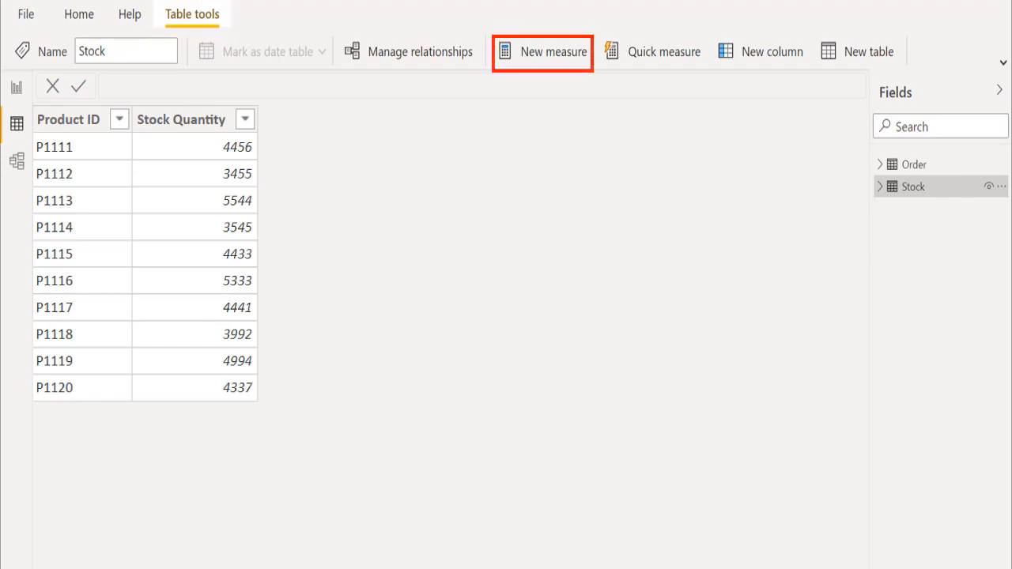
Step: Create a Total Stock measure on the Stock table as SUM(Stock[Stock Quantity])
left_click(543, 50)
type("Total Stock =")
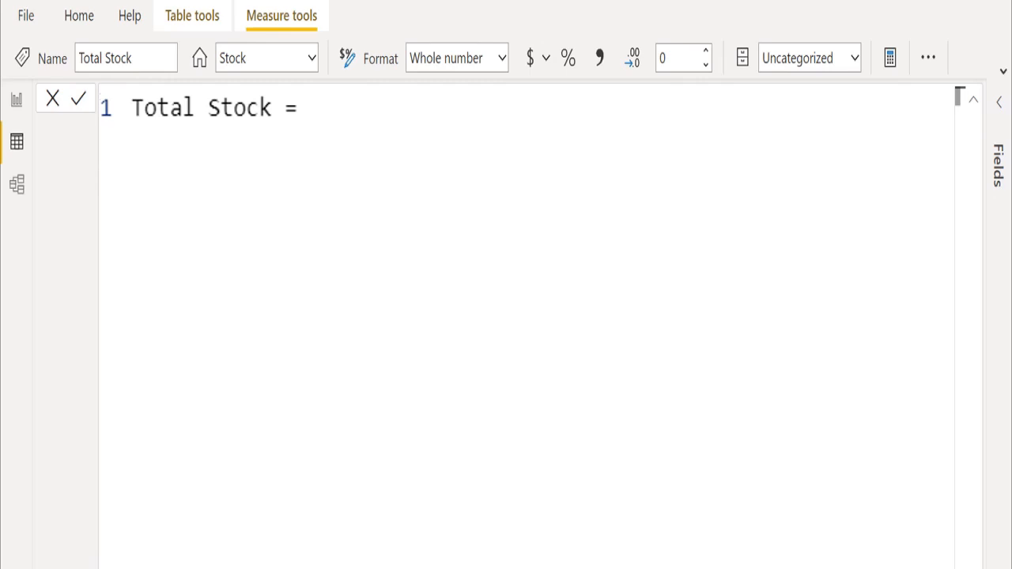
type("SUM(Stock[Stock Quantity])")
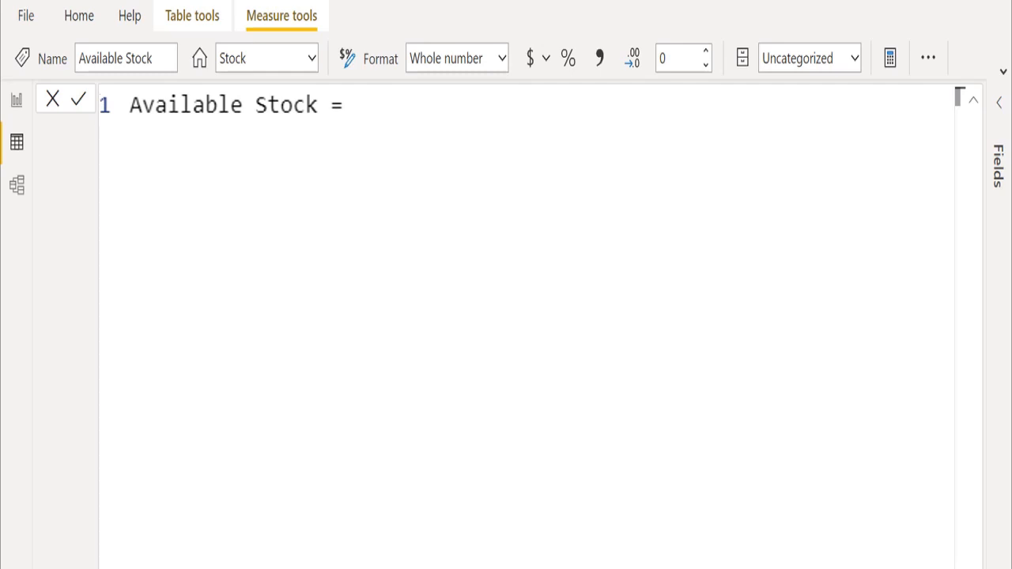
Step: Define Available Stock as [Total Stock]-[Total Orders]
type("[Total Stock]-")
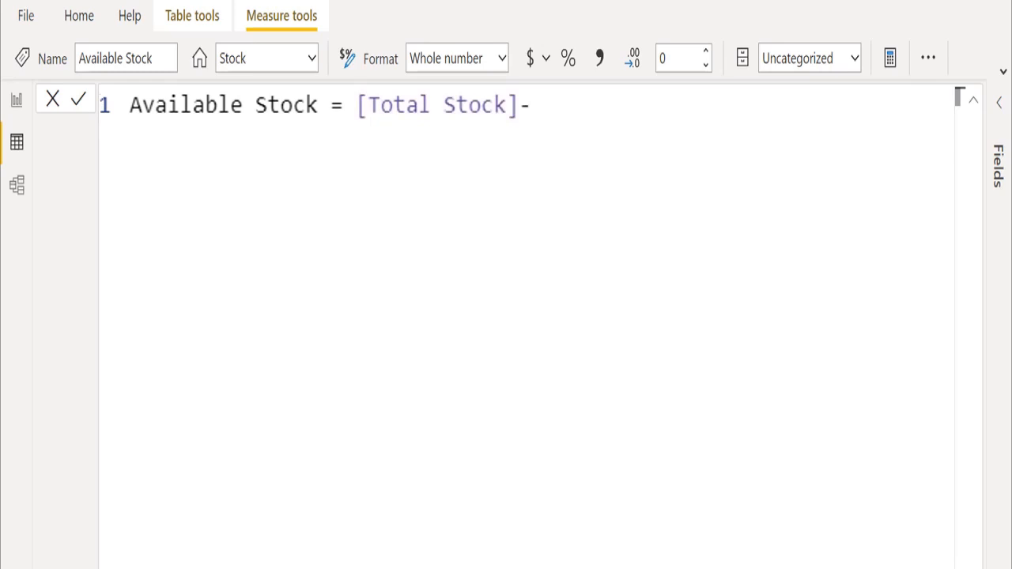
type("[Total Orders]")
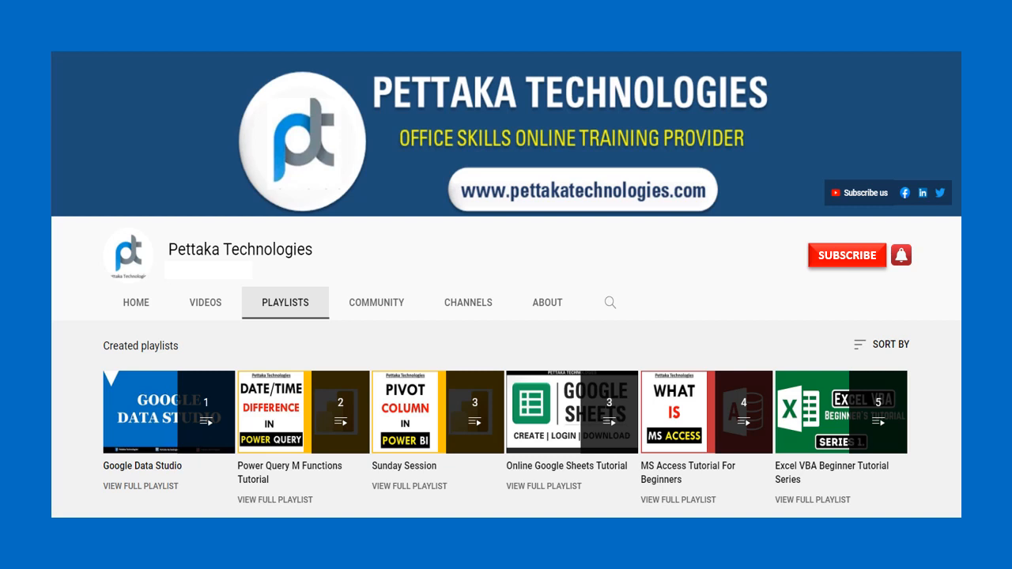
Step: Subscribe to the training provider's YouTube channel from its Playlists page
left_click(845, 255)
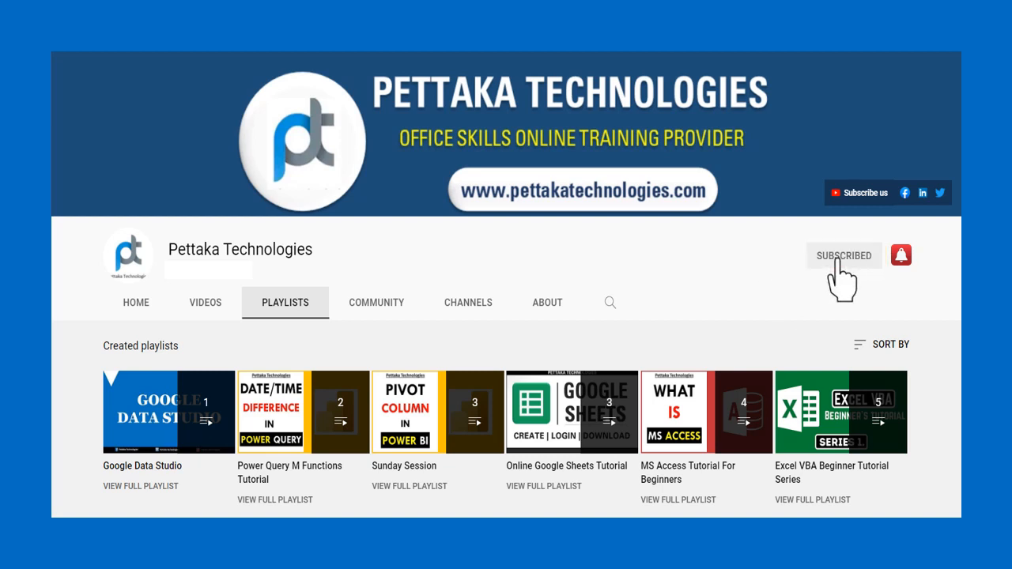